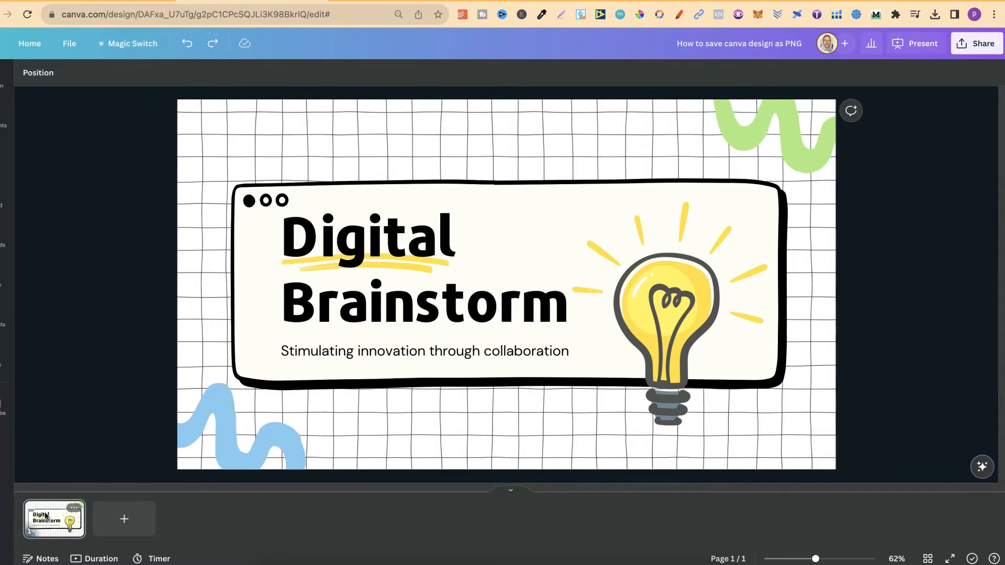
# Open the Download settings for the Digital Brainstorm design from the Share menu
pyautogui.click(548, 260)
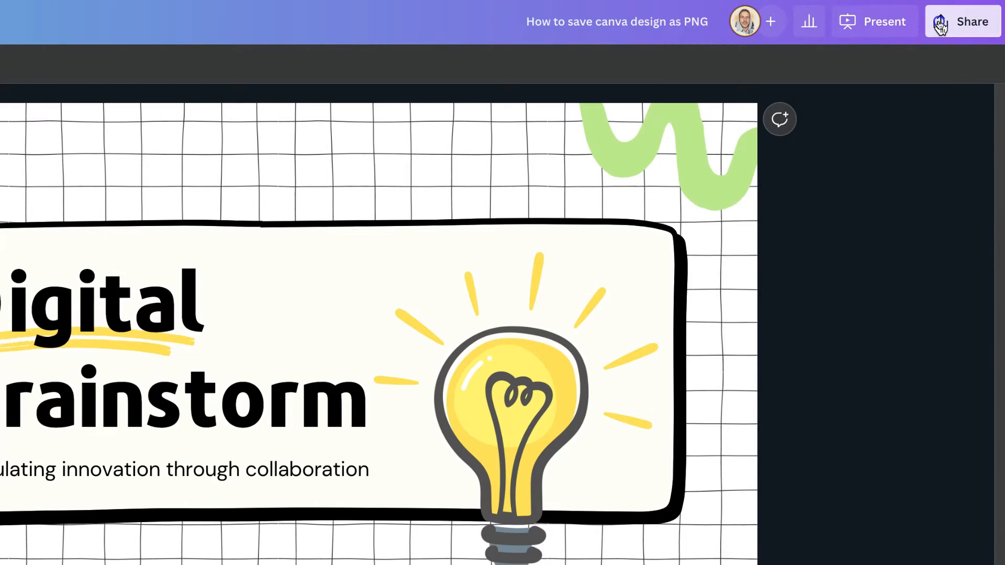
pyautogui.click(972, 21)
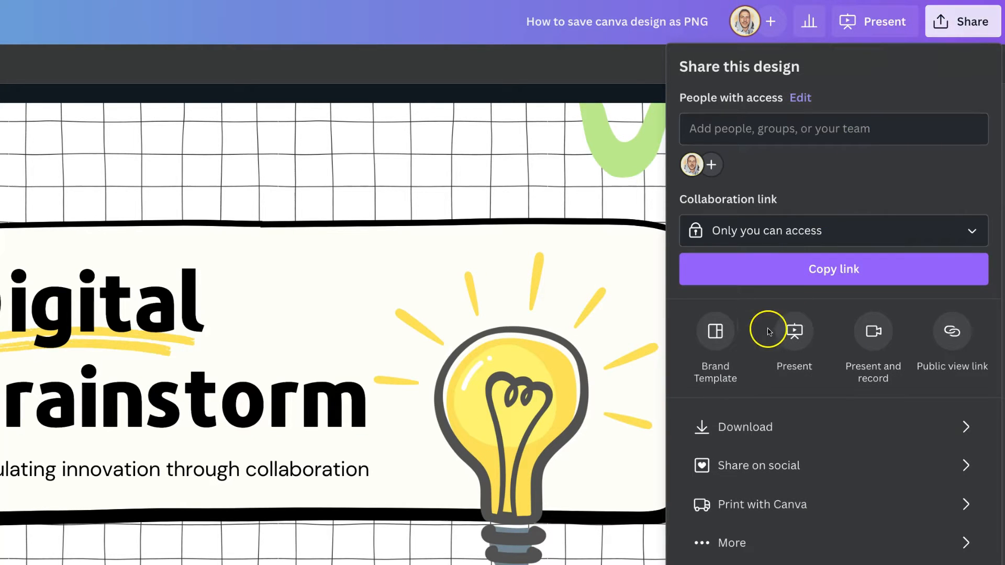
pyautogui.click(745, 428)
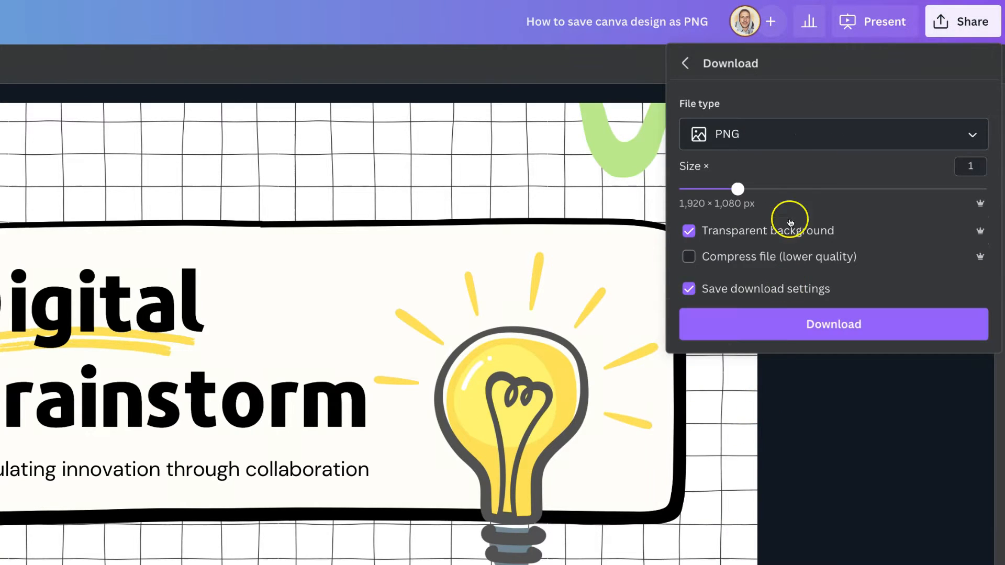
pyautogui.moveTo(788, 156)
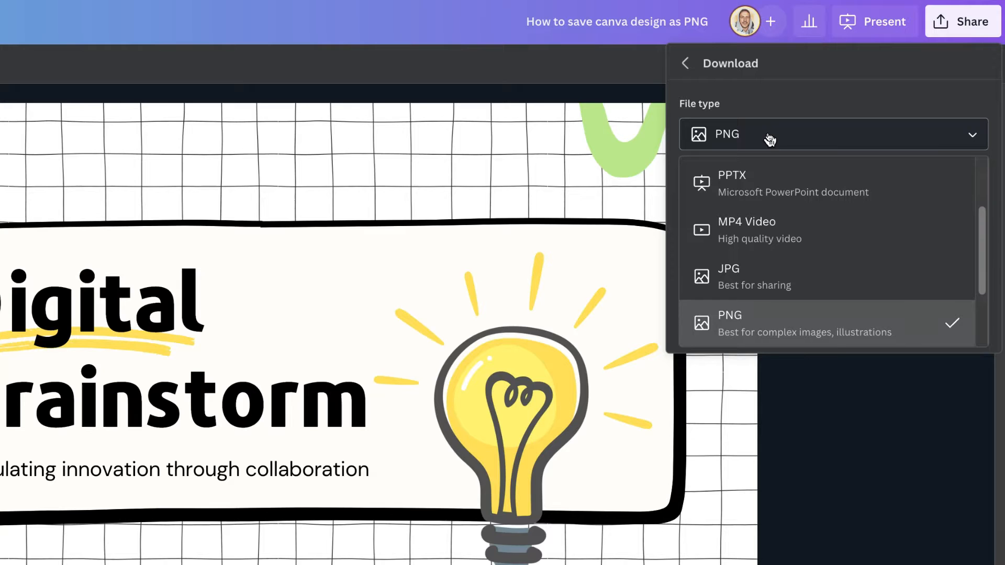
# Browse the File type list and keep PNG selected
pyautogui.scroll(-3)
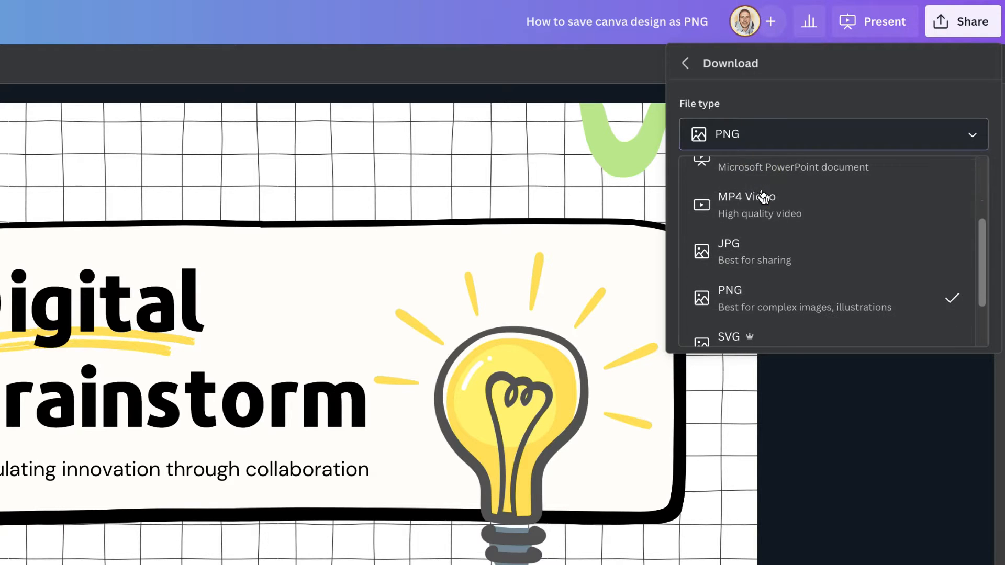
pyautogui.click(730, 297)
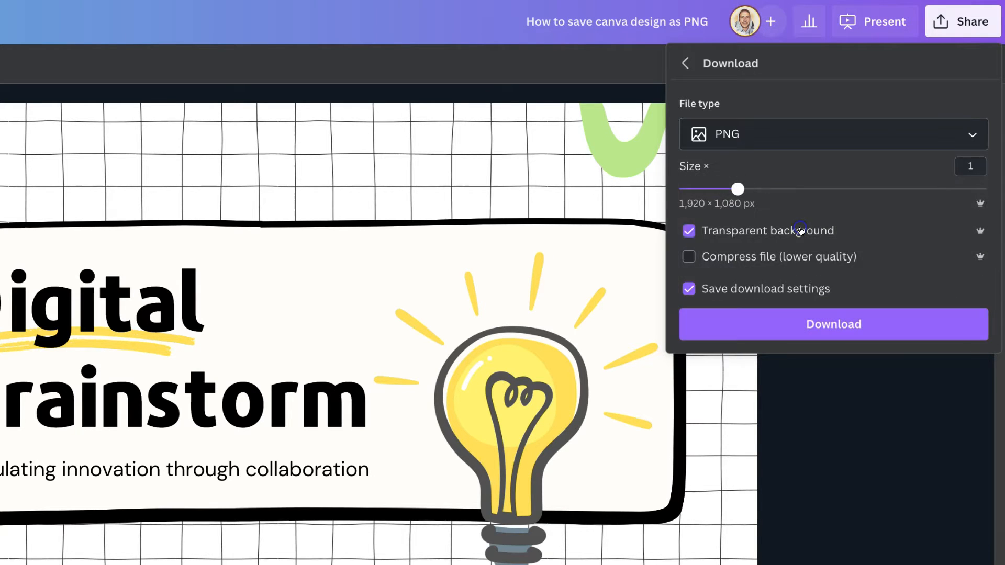
pyautogui.moveTo(754, 150)
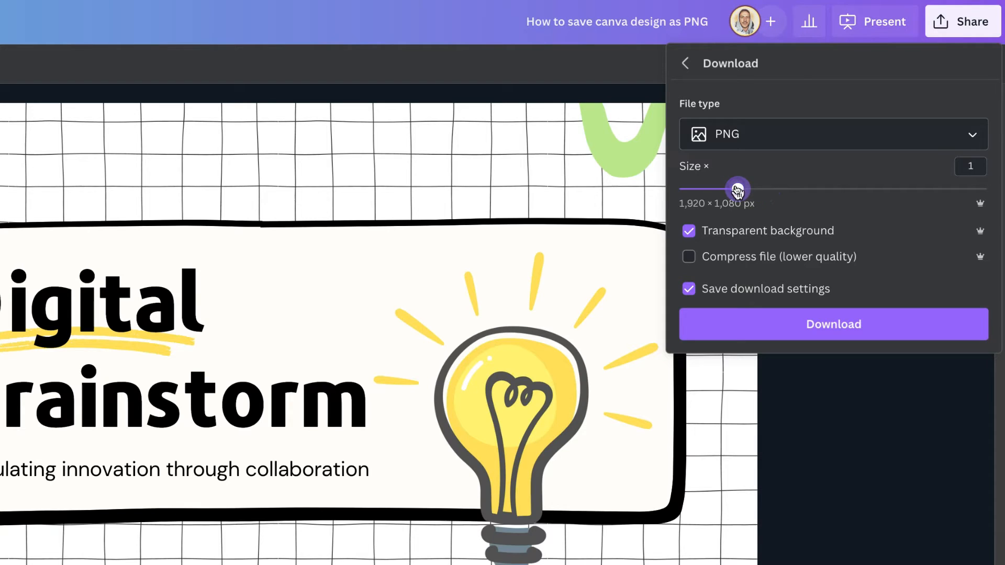
pyautogui.moveTo(688, 231)
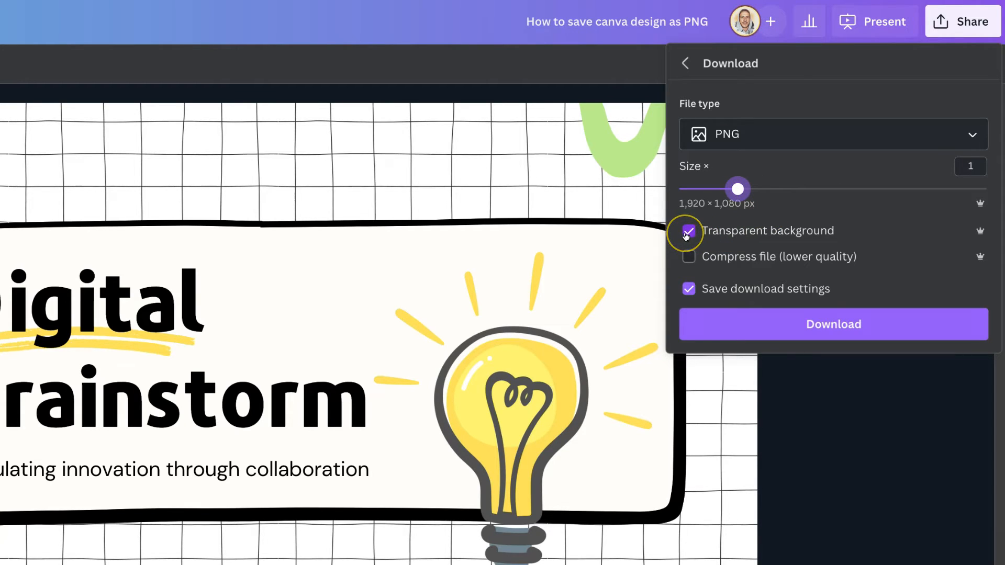
# Download the slide as PNG with transparent background off, then open the image
pyautogui.click(688, 231)
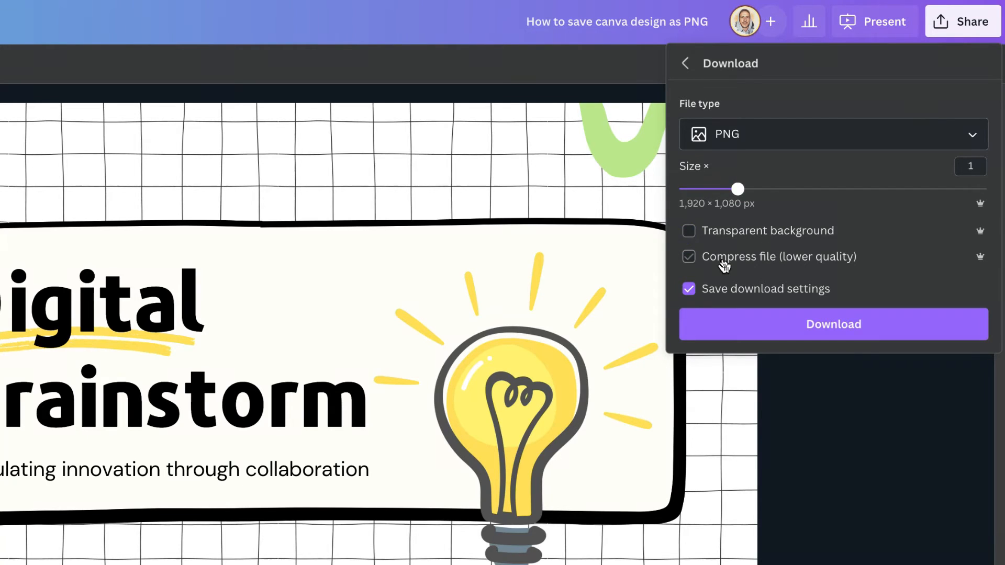
pyautogui.click(834, 324)
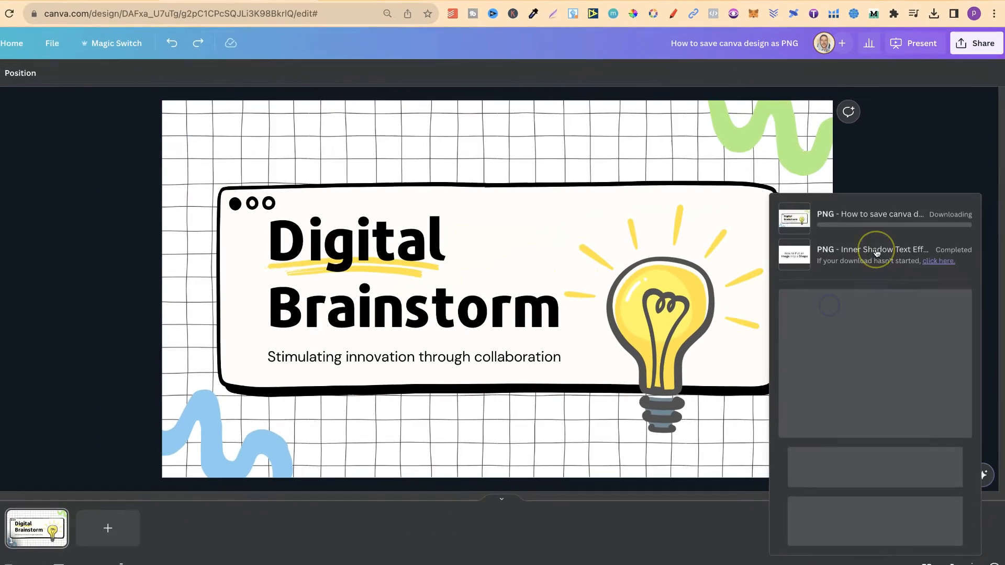
pyautogui.click(935, 14)
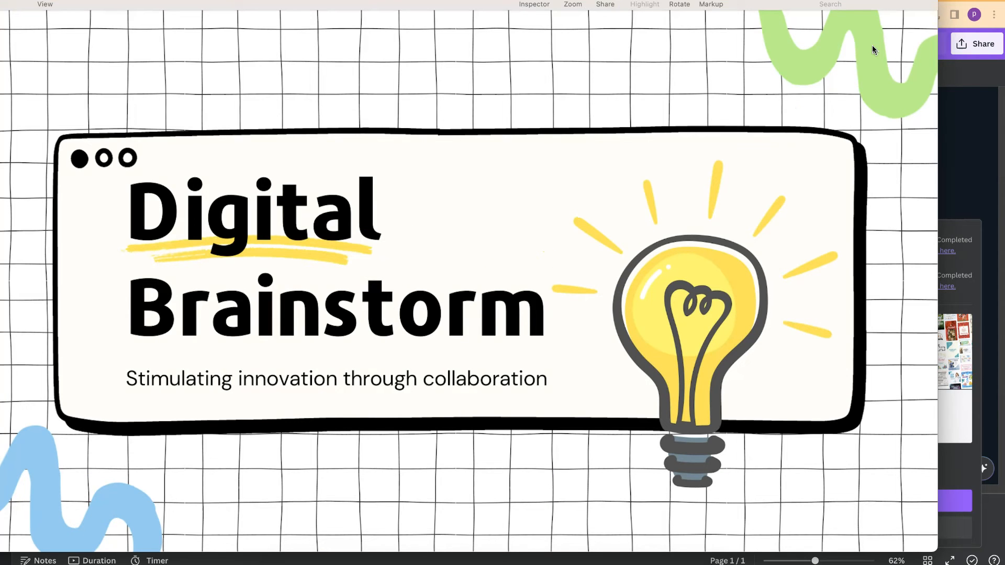
pyautogui.moveTo(982, 128)
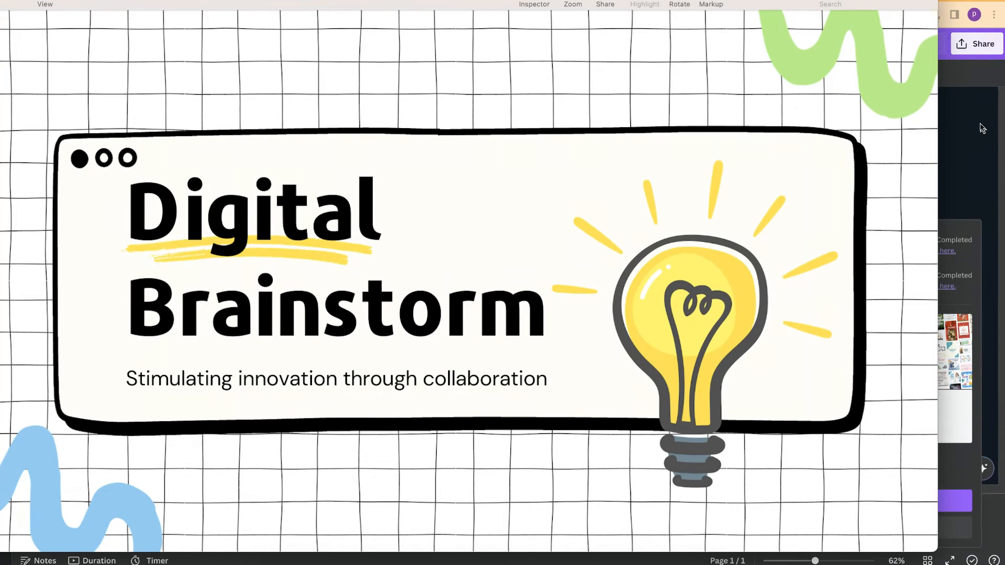